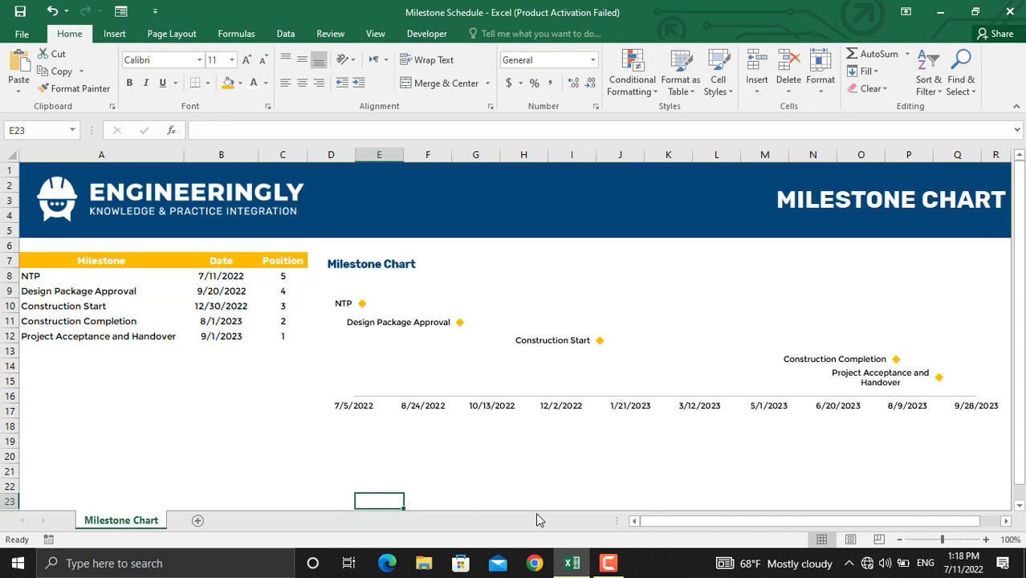
pyautogui.moveTo(357, 313)
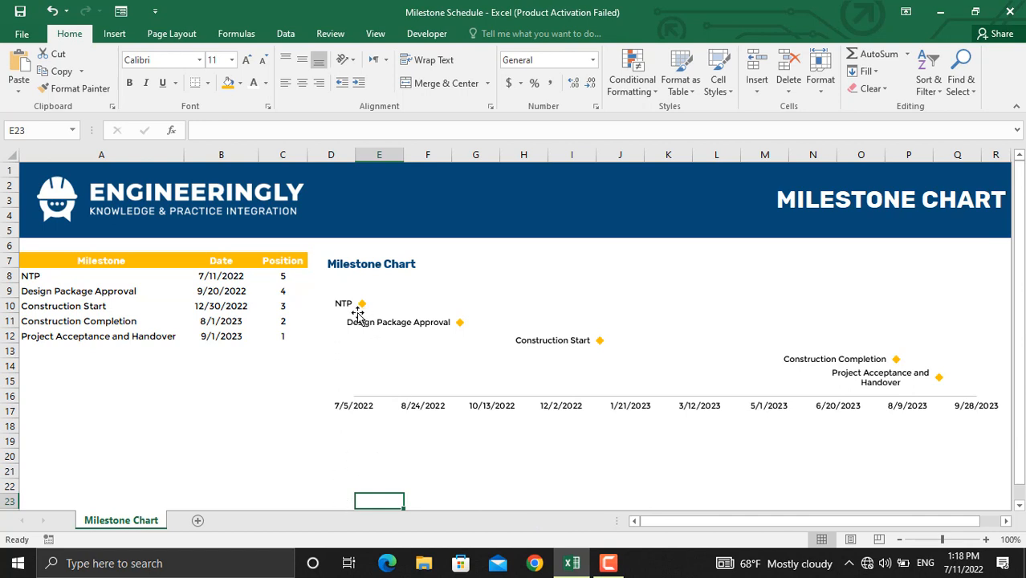
pyautogui.moveTo(369, 340)
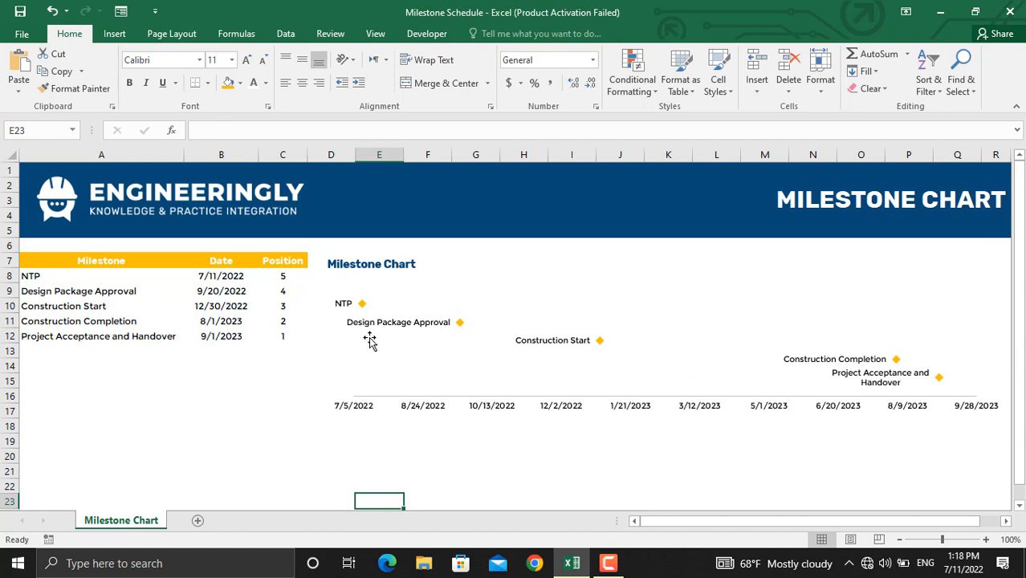
# Enter 8/1/2022 as the NTP date in B8 and 10/20/2022 in B9.
pyautogui.click(221, 276)
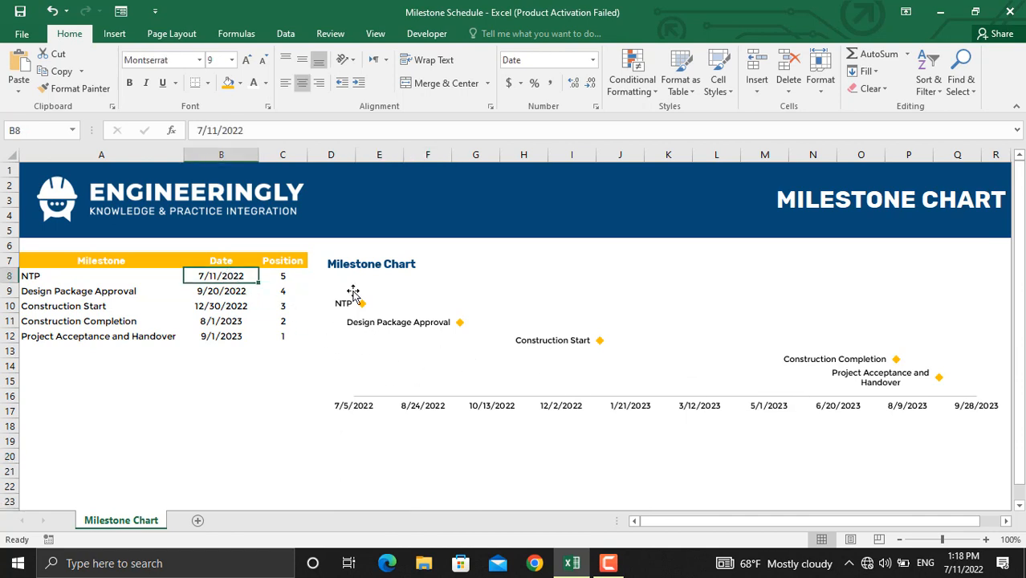
pyautogui.moveTo(410, 421)
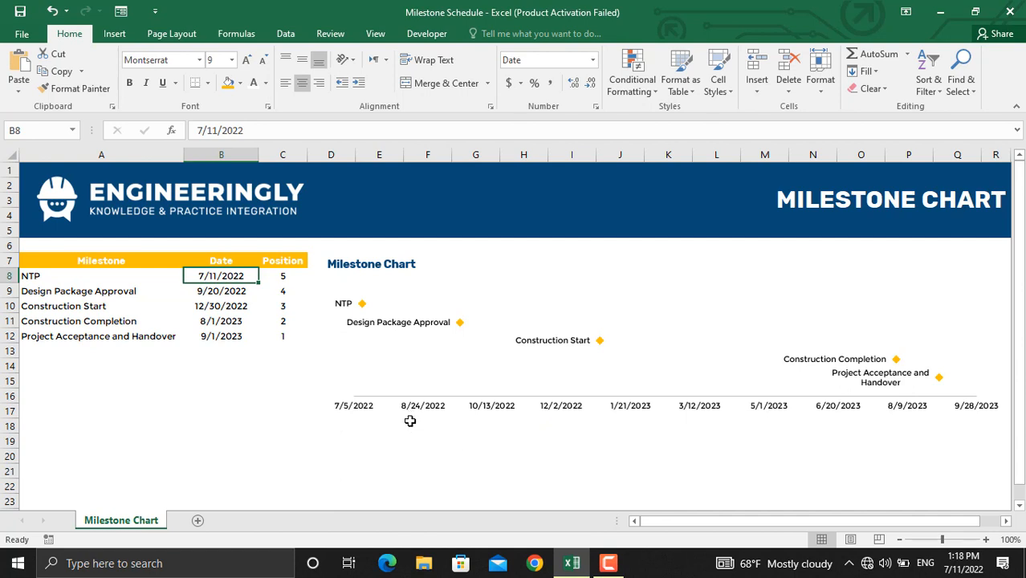
pyautogui.moveTo(221, 282)
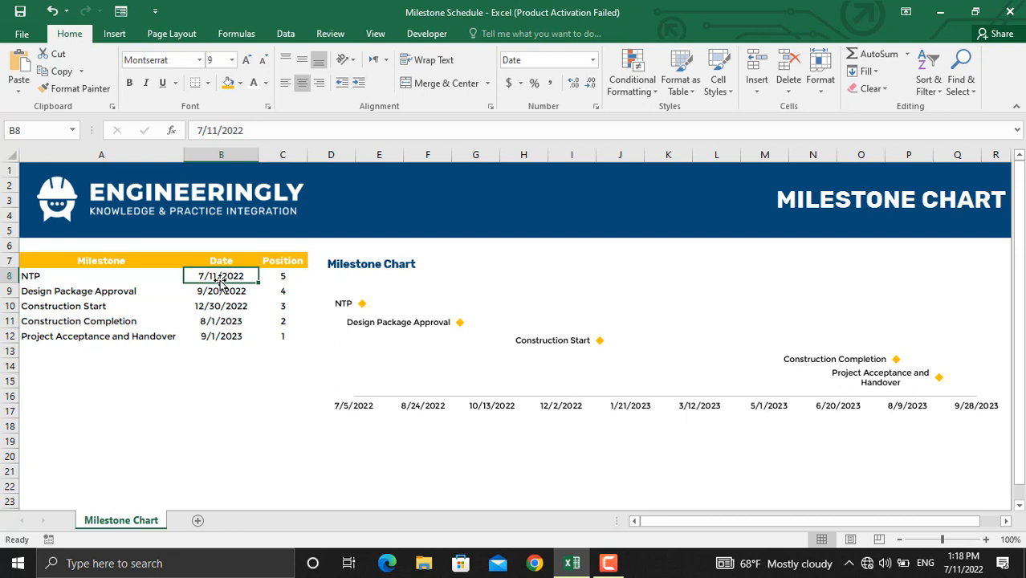
pyautogui.write('8/1/202')
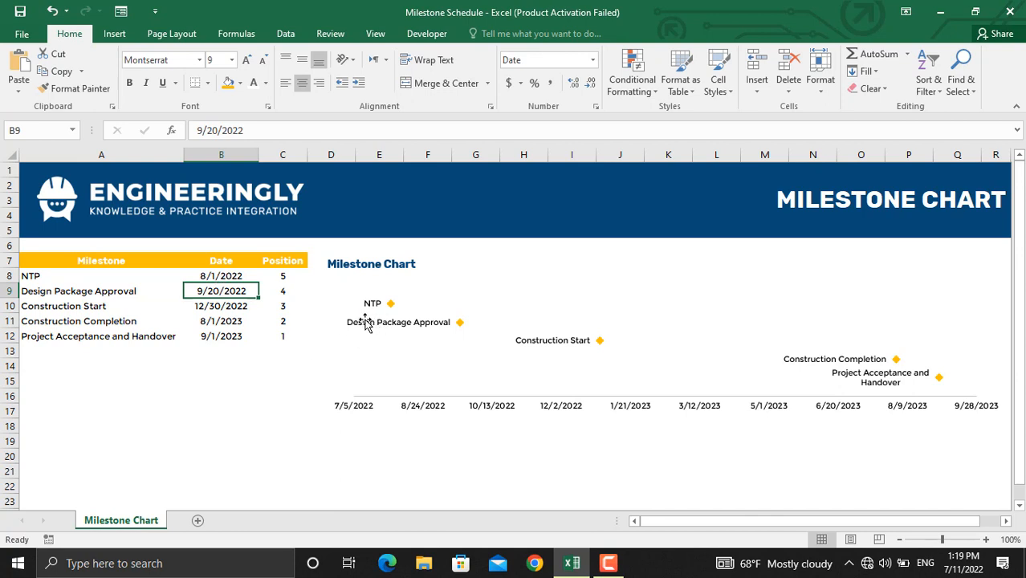
pyautogui.moveTo(412, 312)
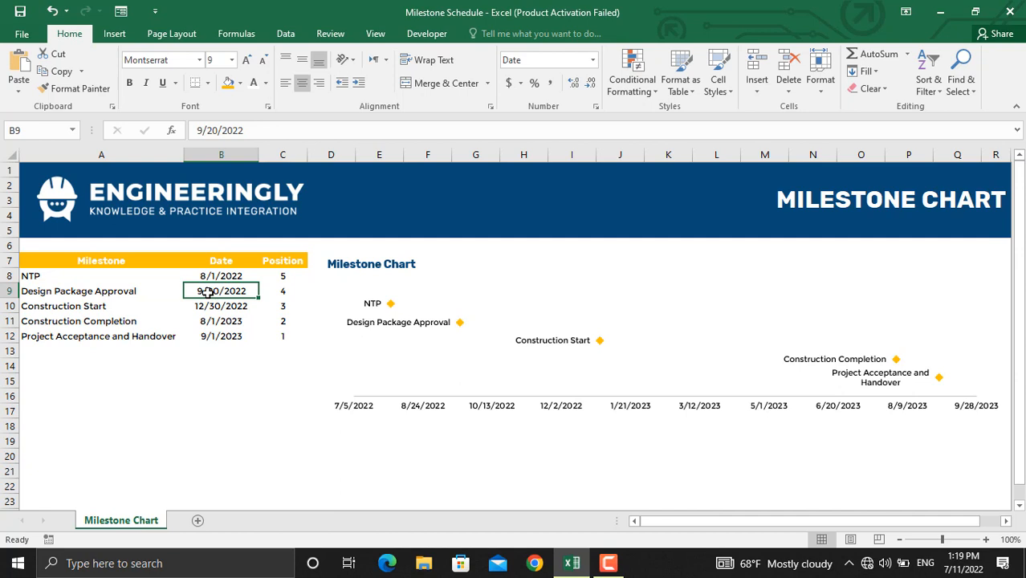
pyautogui.write('10')
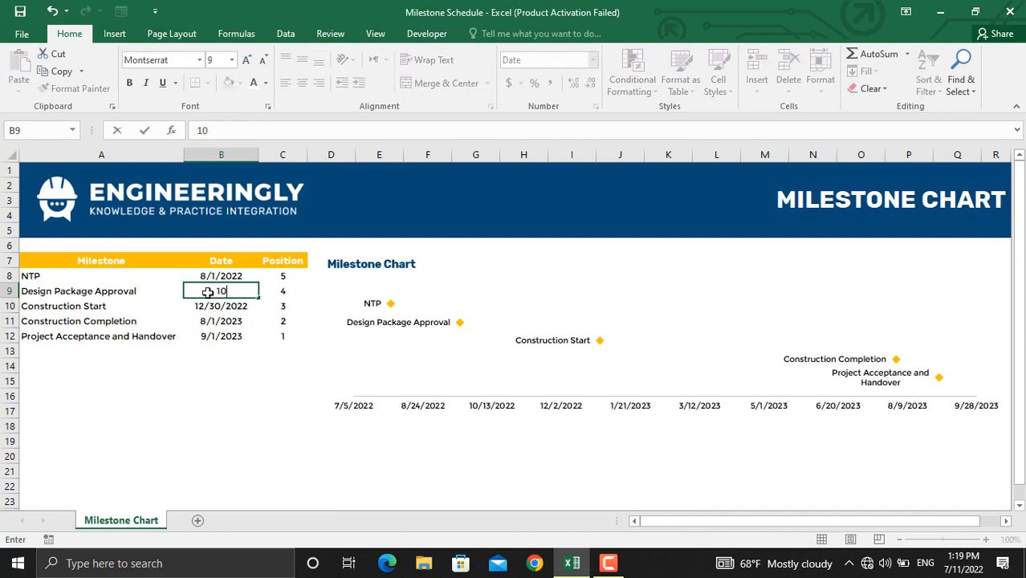
pyautogui.write('10/20/202')
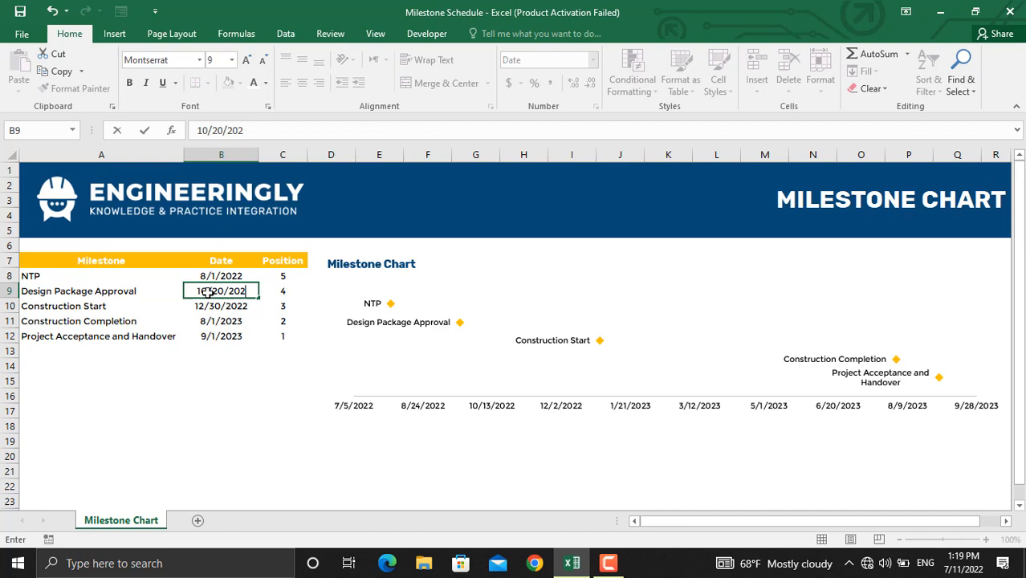
pyautogui.press('Return')
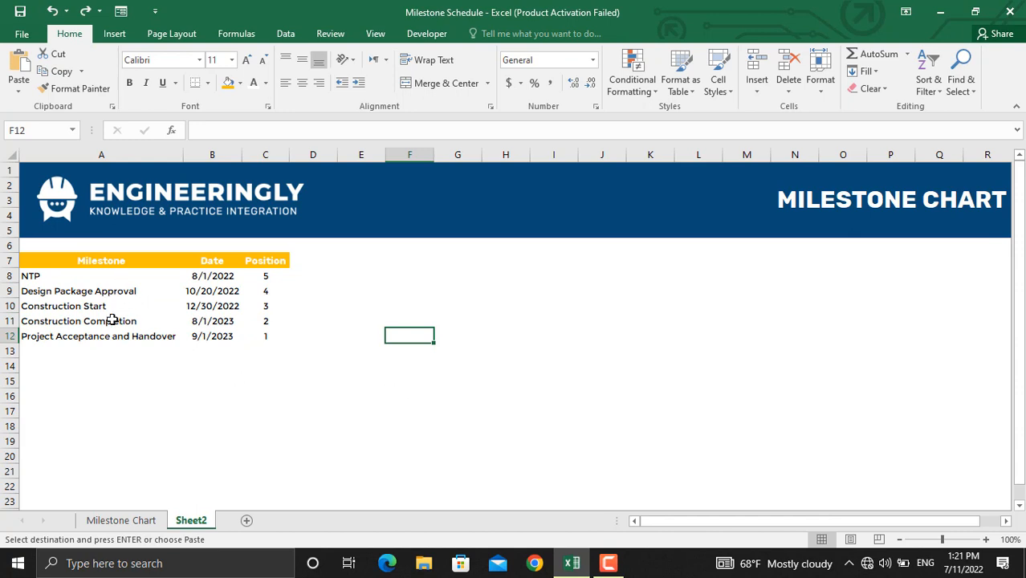
pyautogui.moveTo(214, 301)
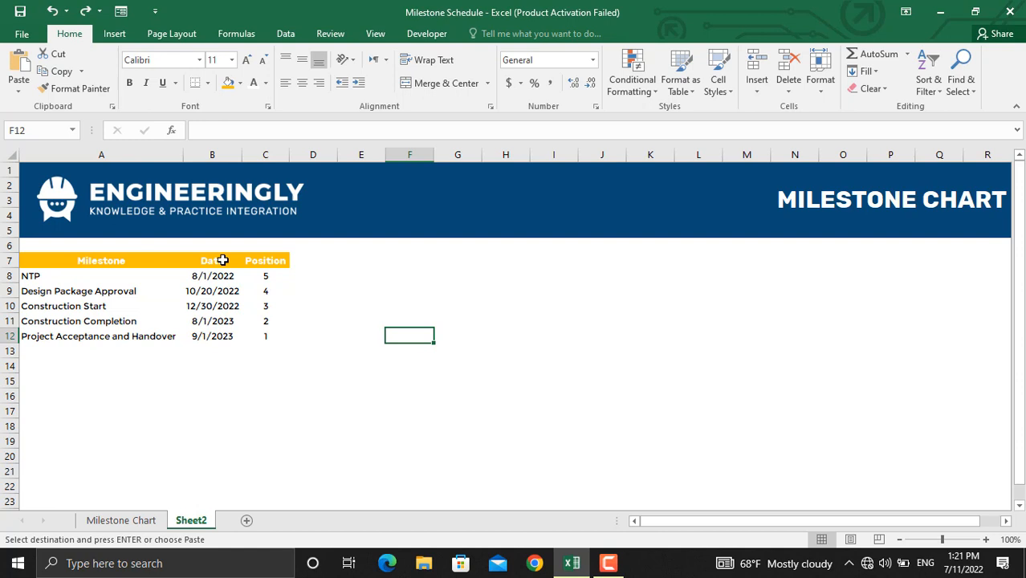
pyautogui.moveTo(265, 276)
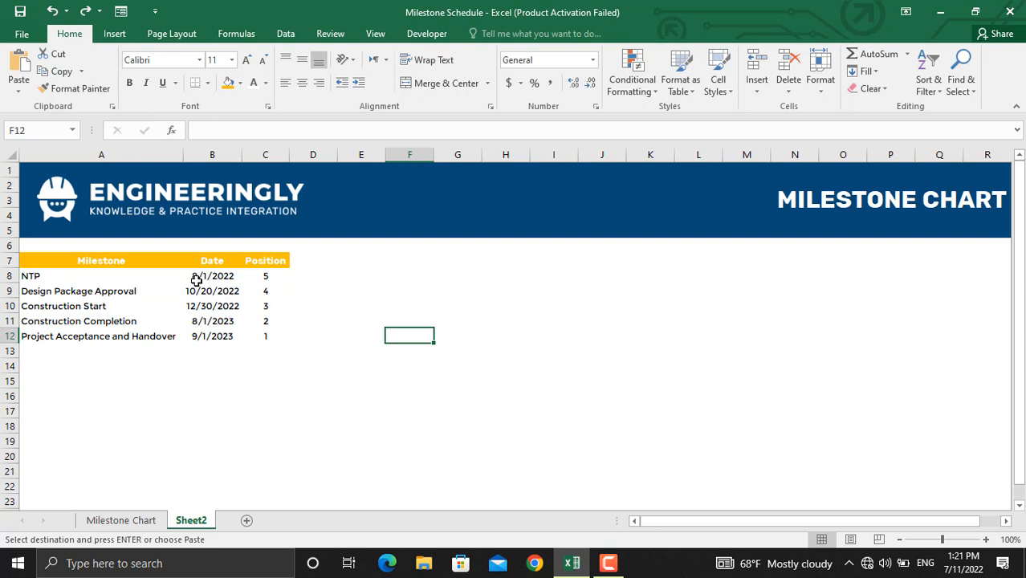
pyautogui.moveTo(350, 435)
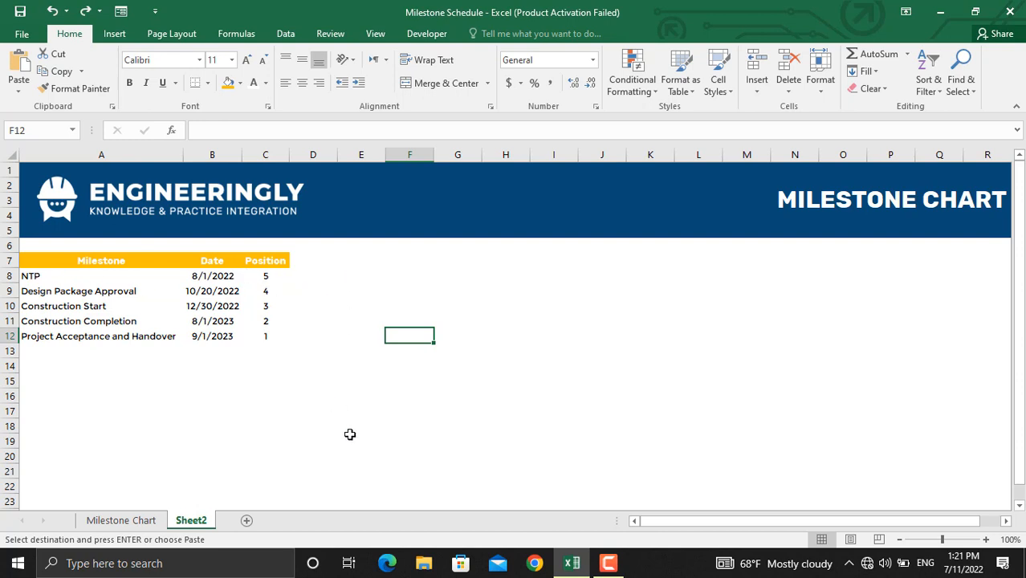
pyautogui.moveTo(55, 394)
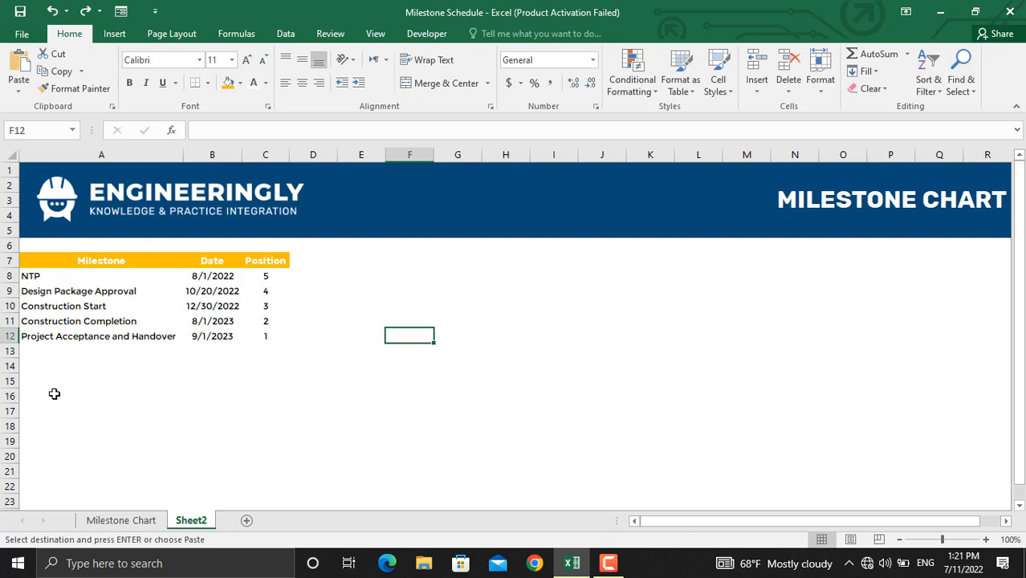
pyautogui.moveTo(271, 280)
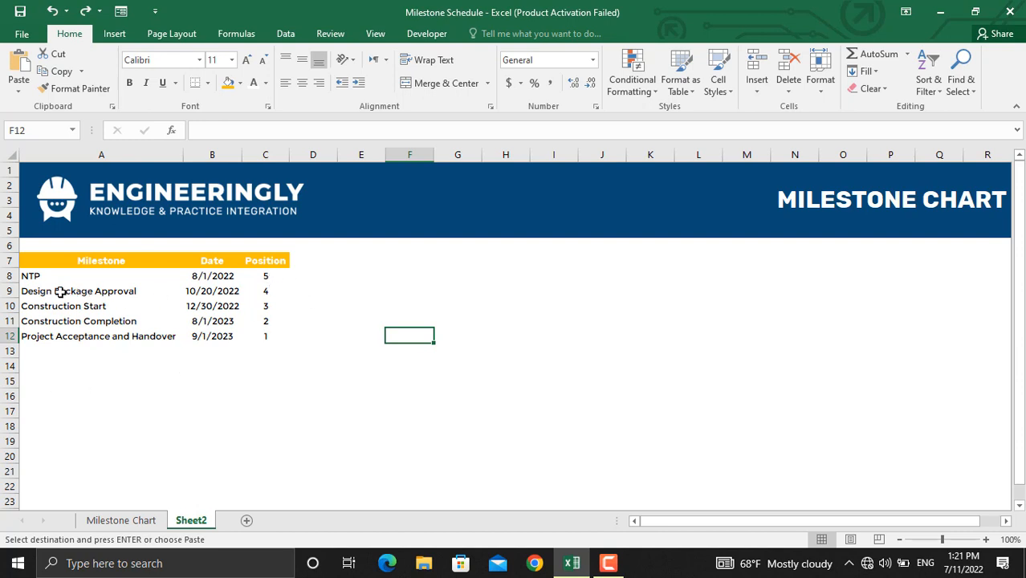
pyautogui.moveTo(363, 328)
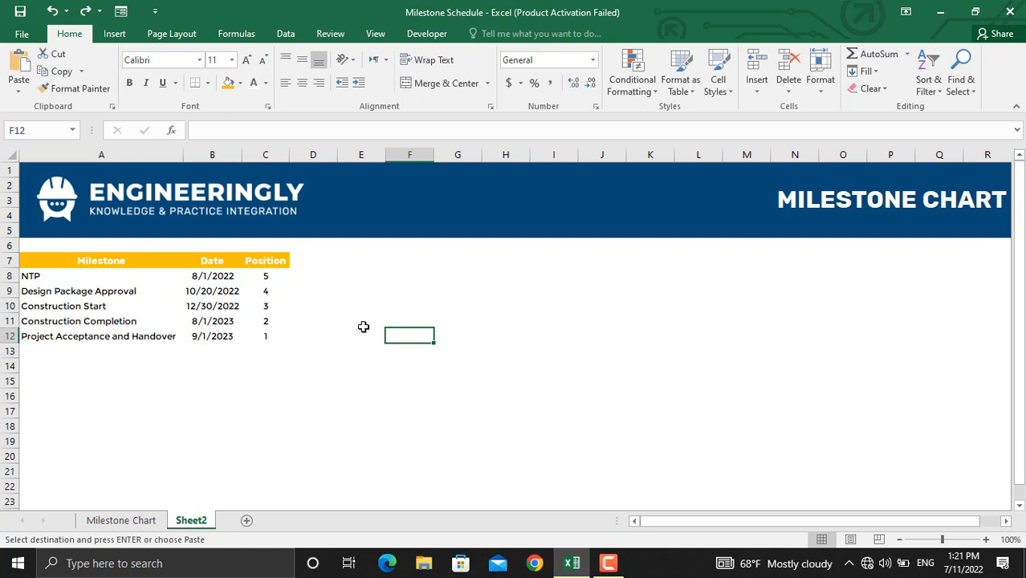
pyautogui.moveTo(368, 276)
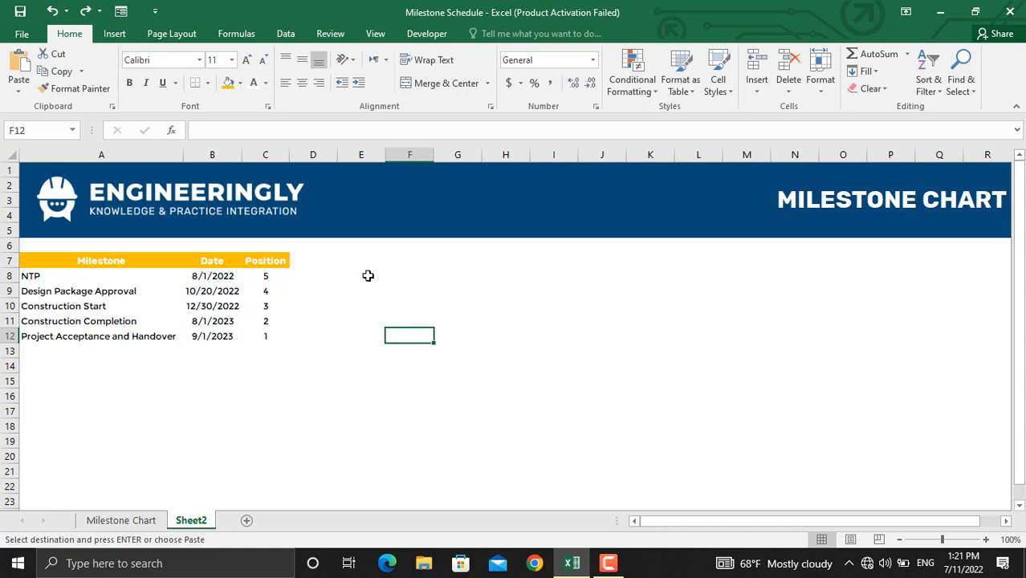
pyautogui.moveTo(276, 277)
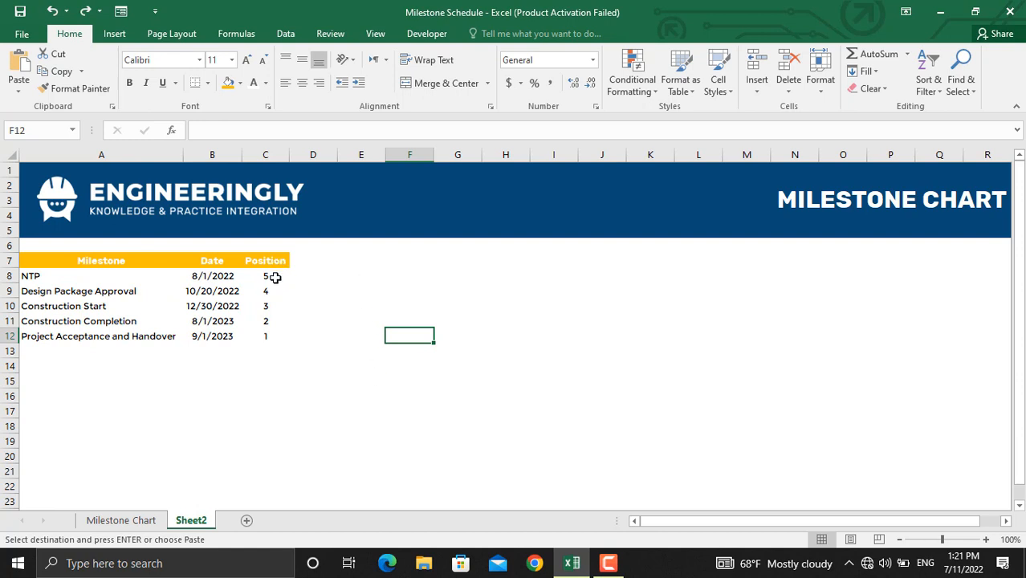
pyautogui.moveTo(97, 306)
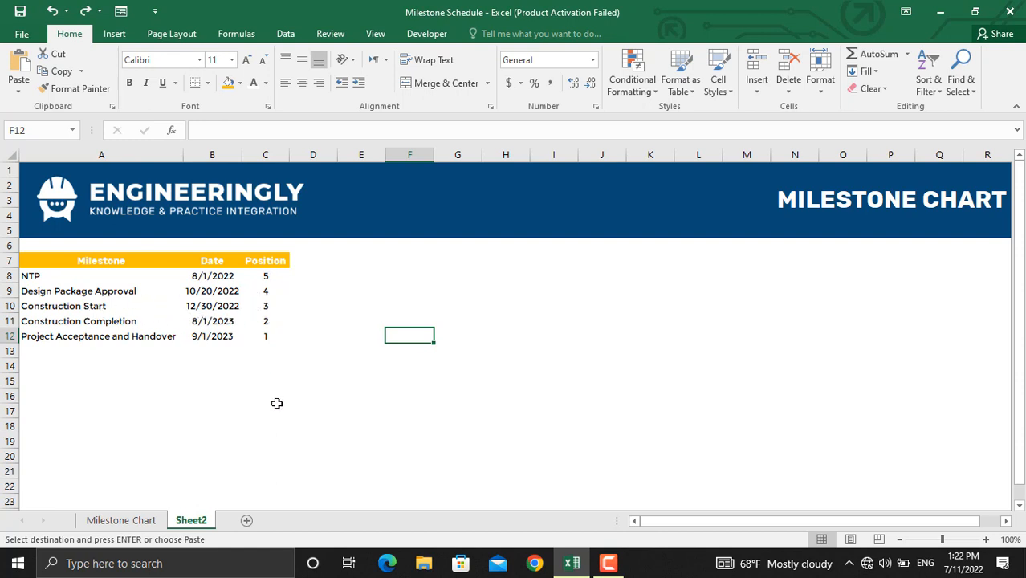
# Insert a plain scatter chart of the B8:C12 dates and positions.
pyautogui.click(212, 275)
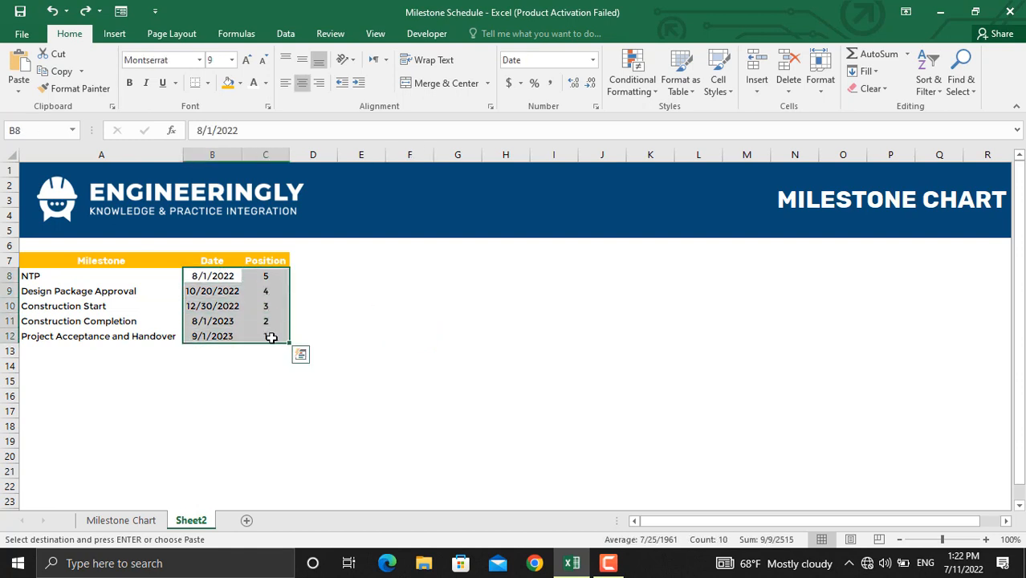
pyautogui.click(114, 34)
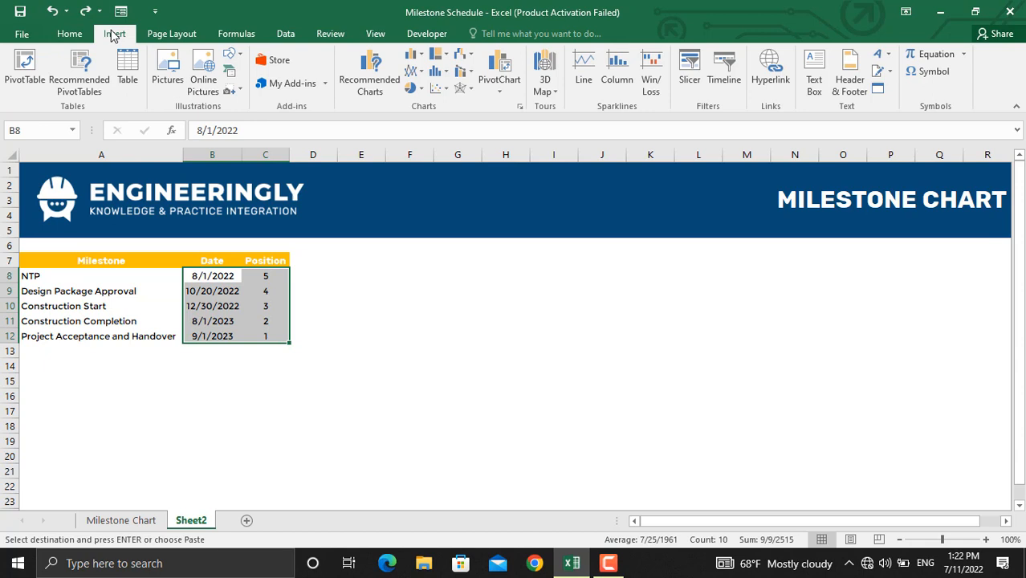
pyautogui.click(438, 88)
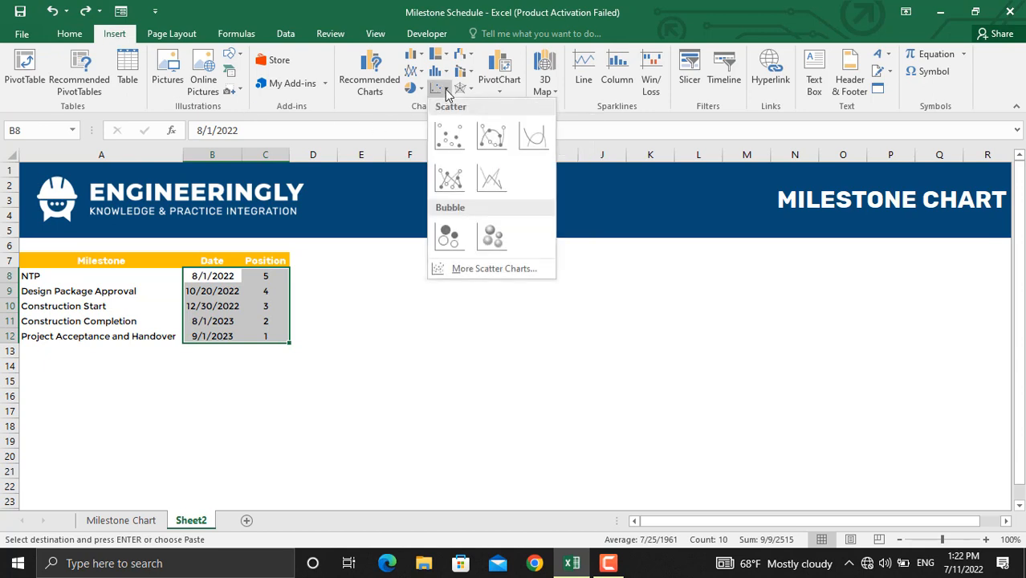
pyautogui.click(449, 135)
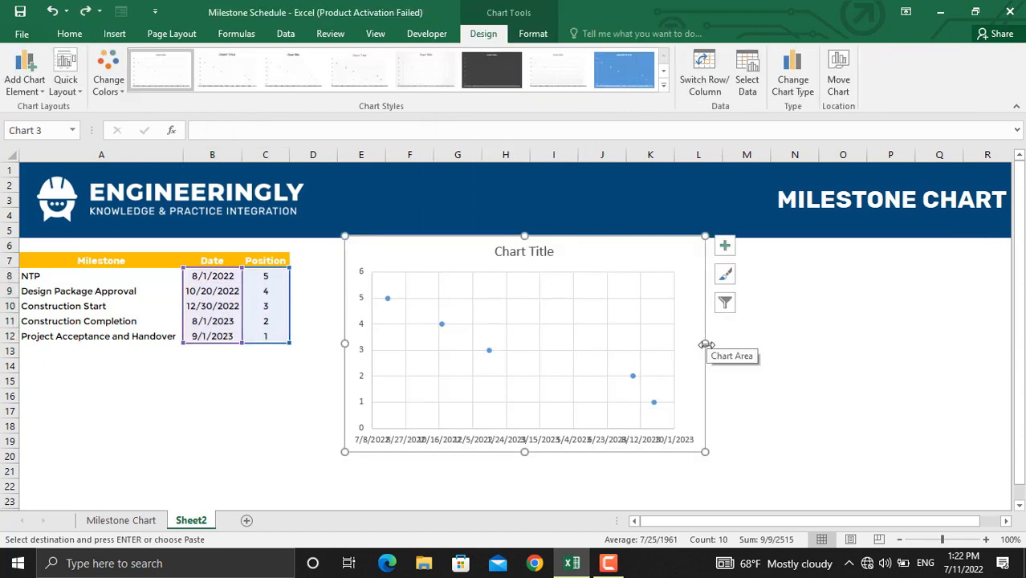
# Widen the scatter chart across the sheet and select its title.
pyautogui.moveTo(705, 344); pyautogui.dragTo(975, 343)
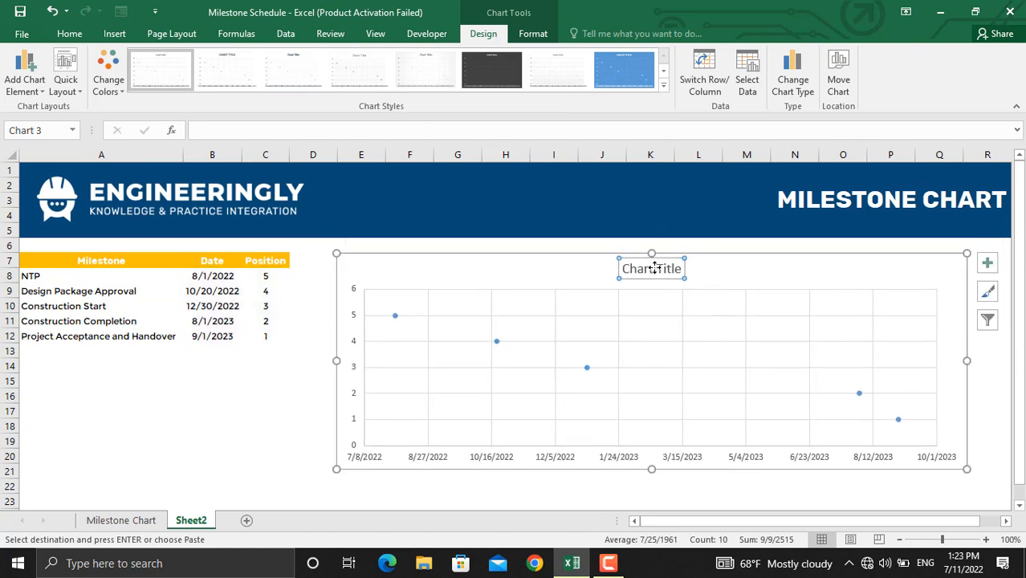
pyautogui.click(553, 501)
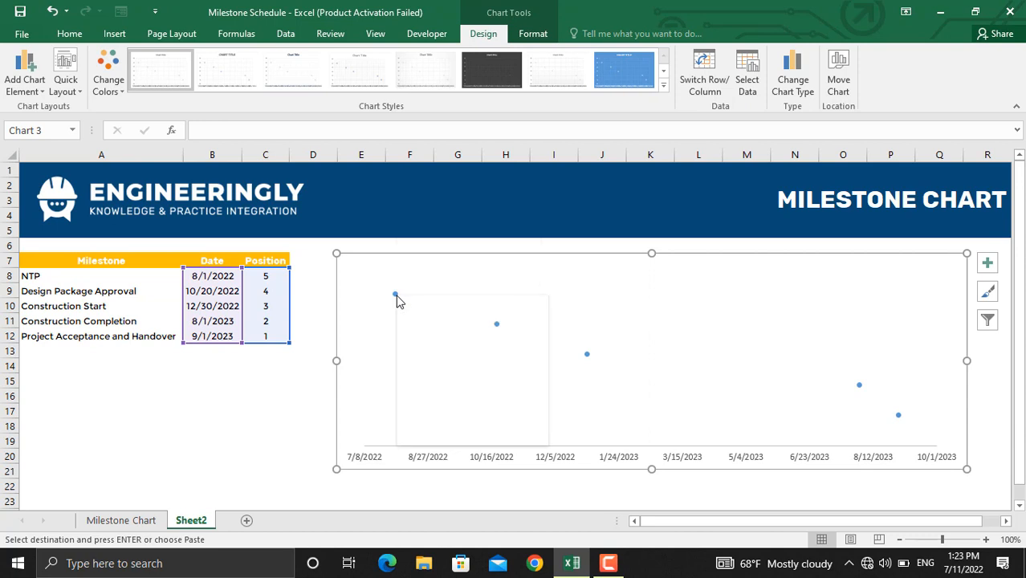
# Set the milestone series markers to built-in diamonds of size 8.
pyautogui.rightClick(394, 296)
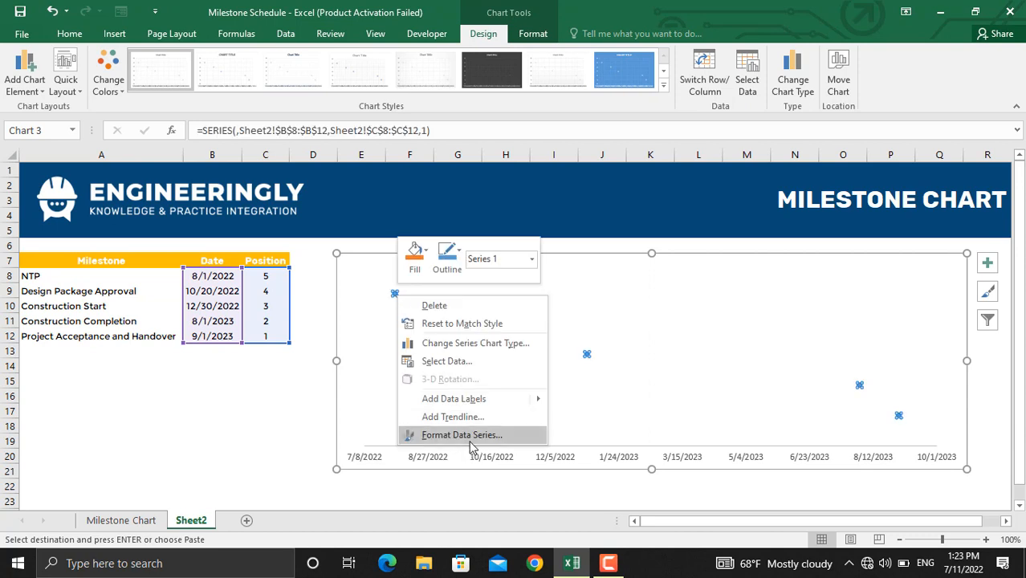
pyautogui.click(462, 434)
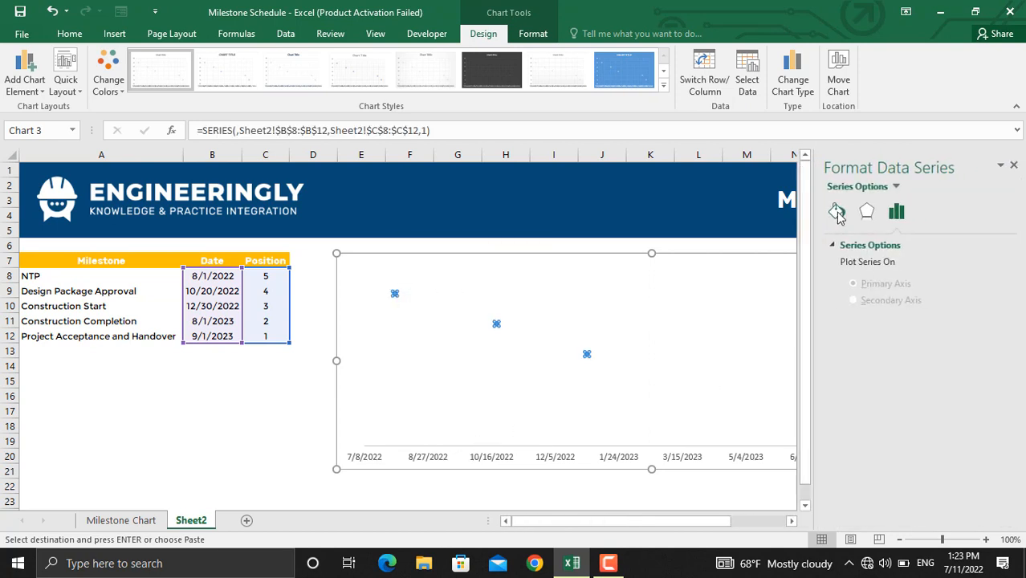
pyautogui.click(836, 211)
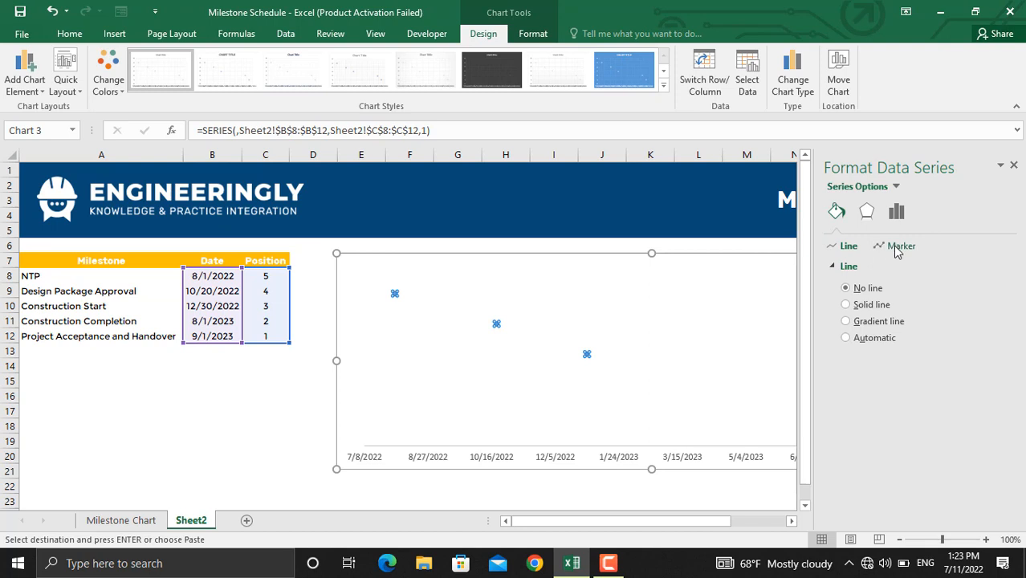
pyautogui.click(902, 246)
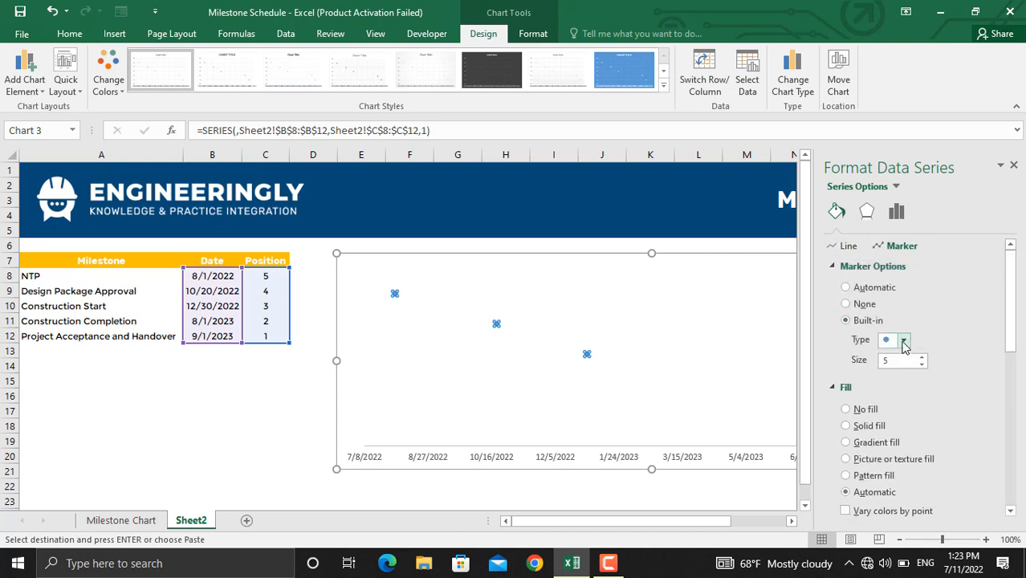
pyautogui.click(905, 340)
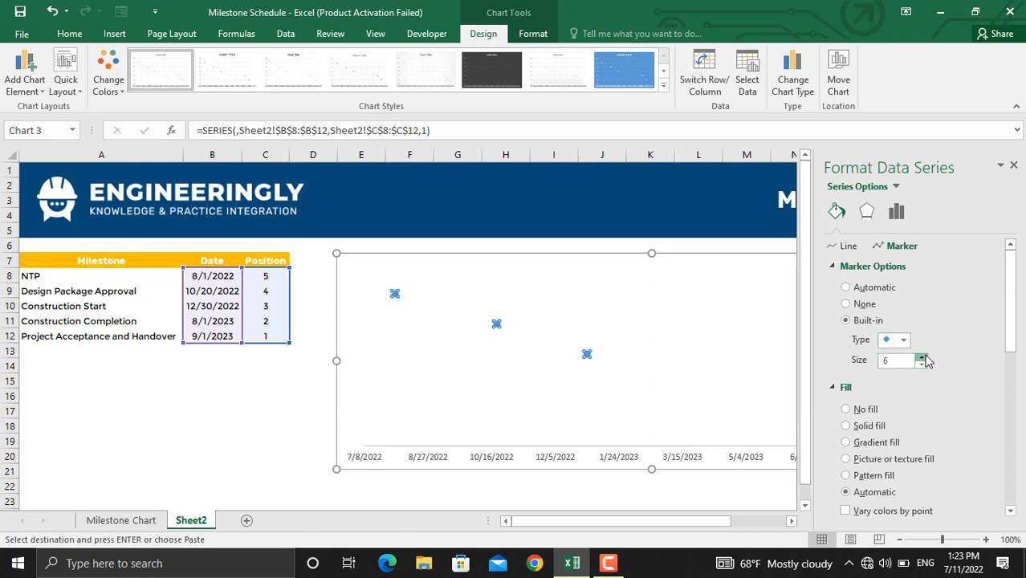
pyautogui.click(922, 356)
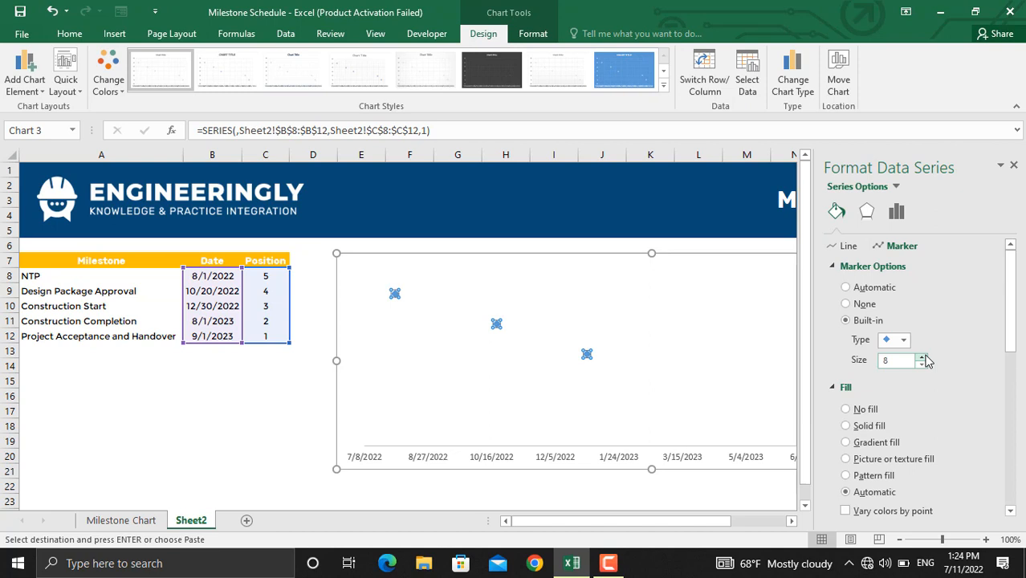
pyautogui.click(1014, 165)
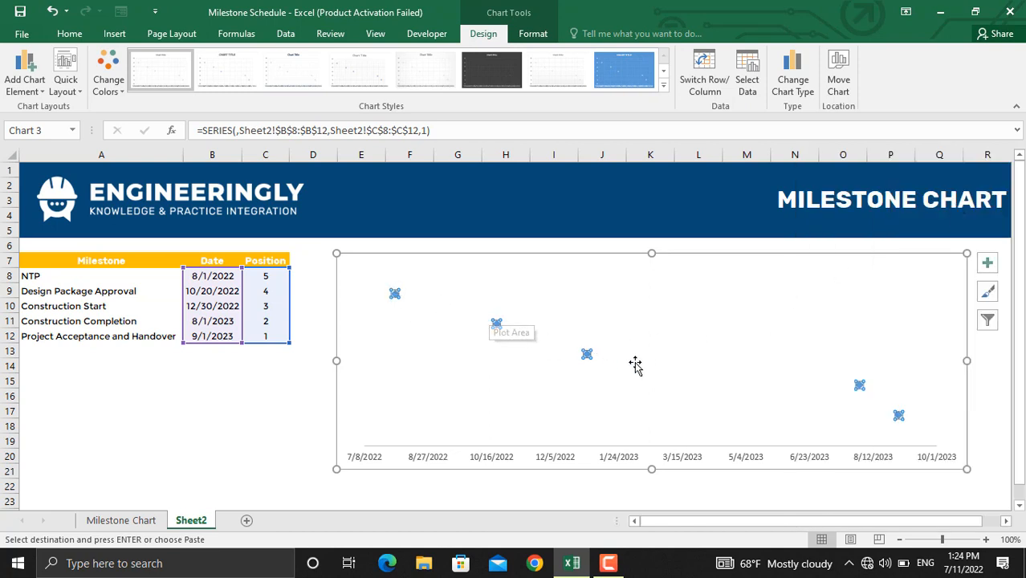
pyautogui.moveTo(593, 351)
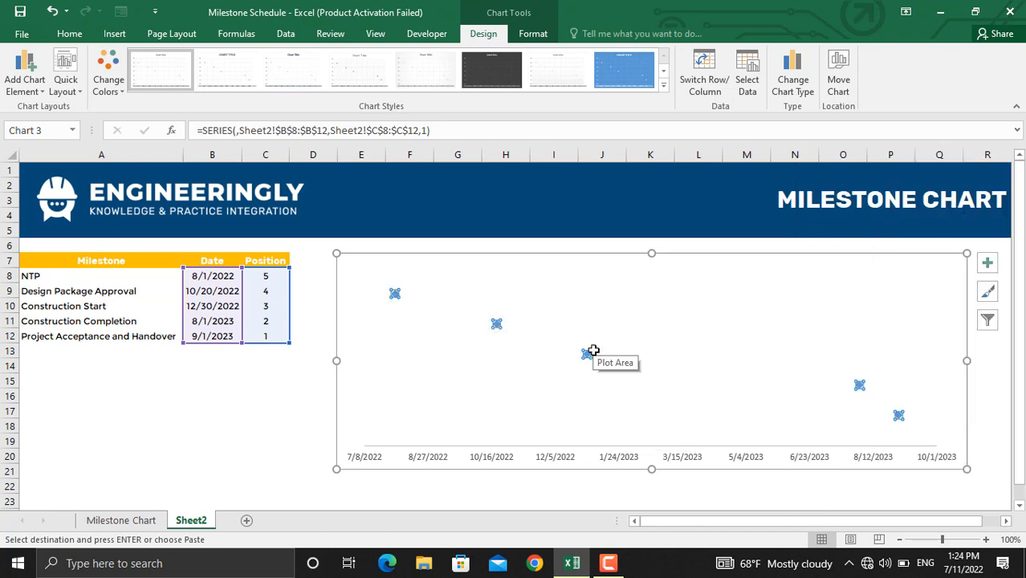
# Add data labels showing position numbers to the milestone series.
pyautogui.rightClick(586, 354)
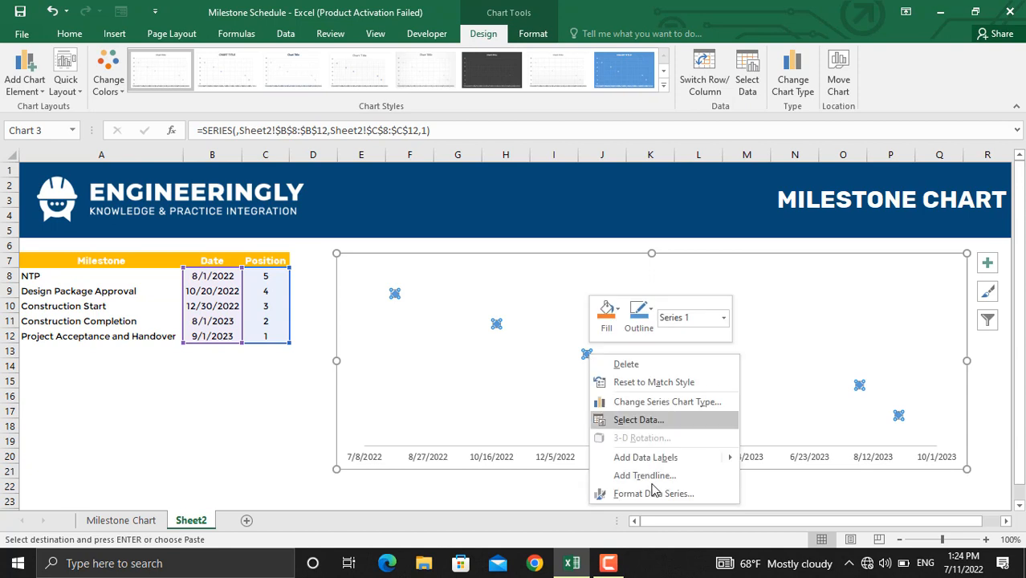
pyautogui.moveTo(646, 457)
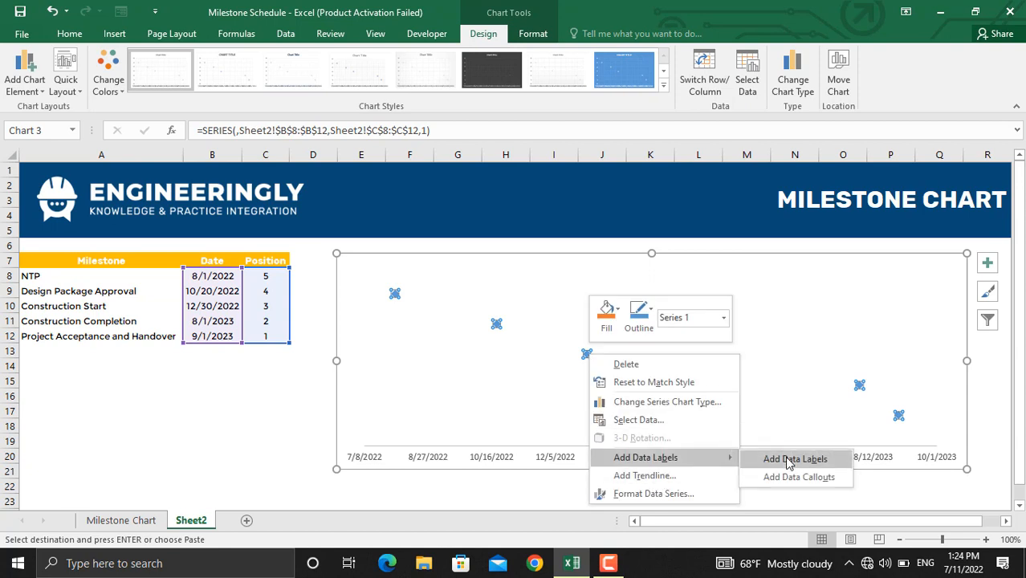
pyautogui.click(795, 458)
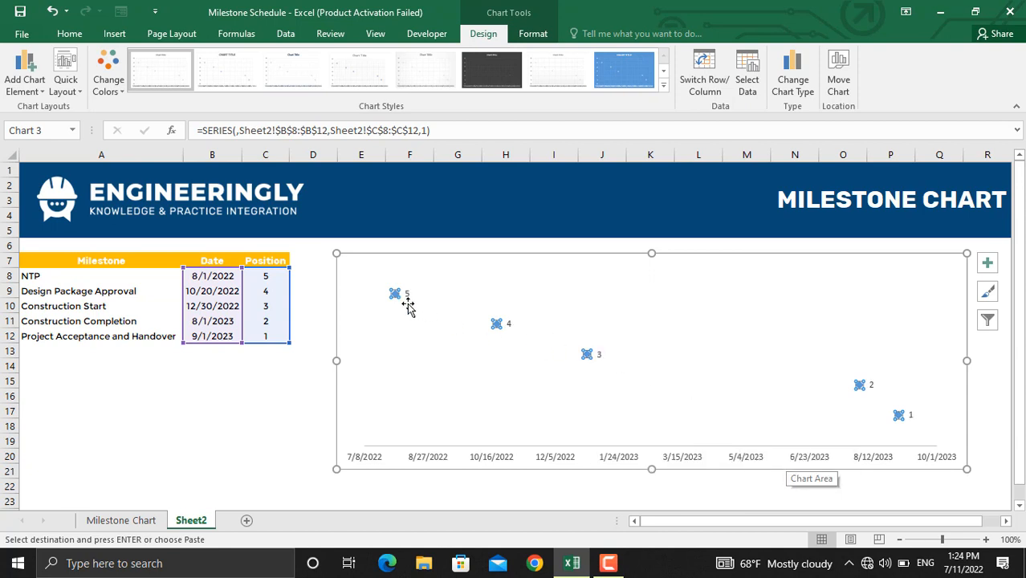
pyautogui.moveTo(472, 292)
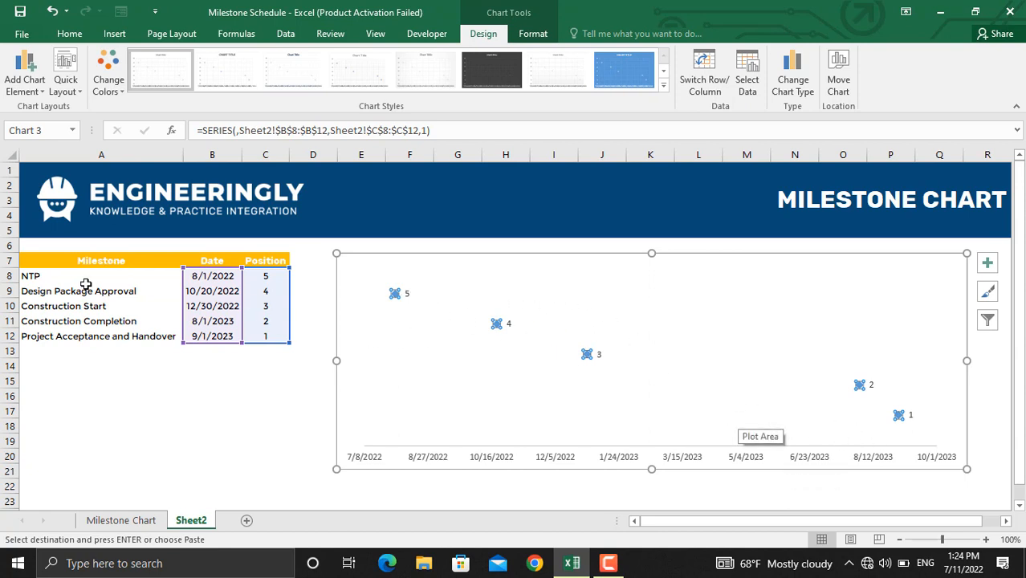
pyautogui.moveTo(423, 325)
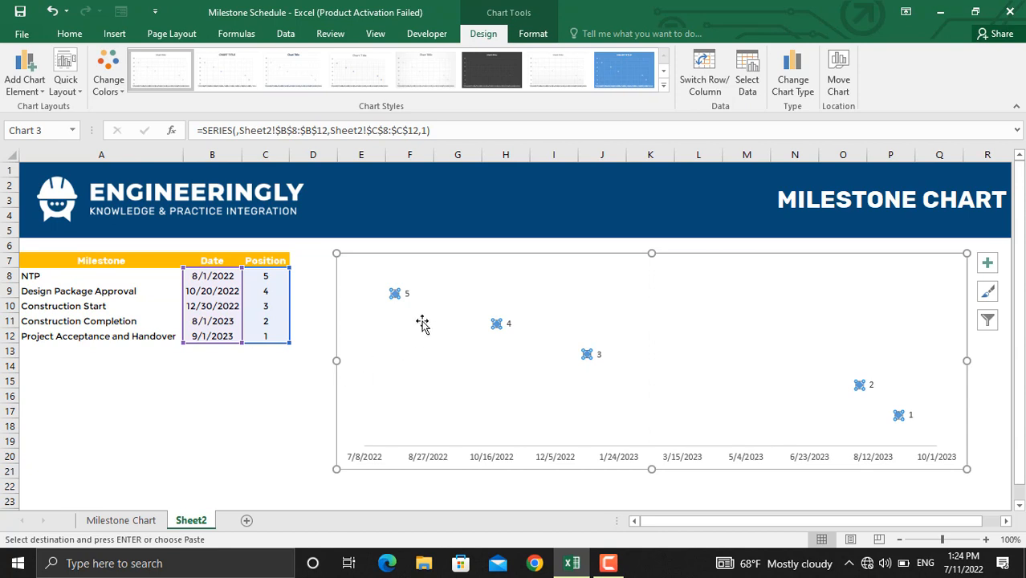
# Label the markers with milestone names from A8:A12 and hide the Y values.
pyautogui.rightClick(395, 293)
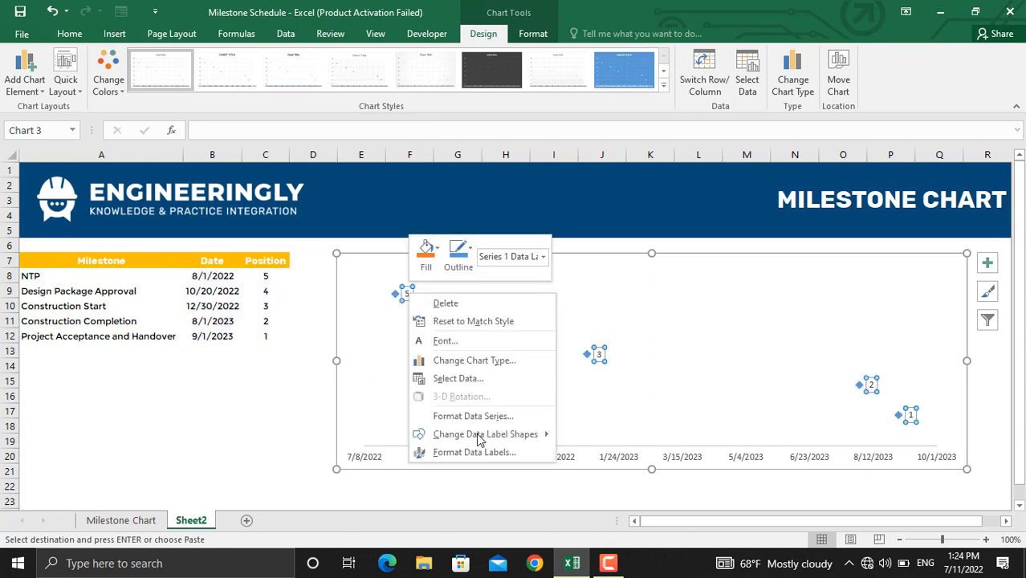
pyautogui.click(474, 453)
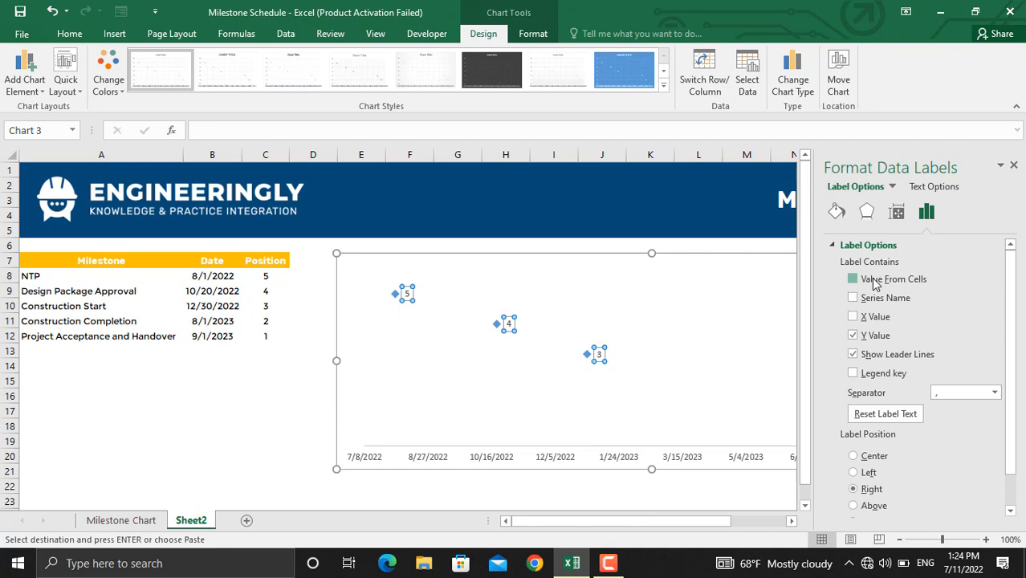
pyautogui.click(853, 279)
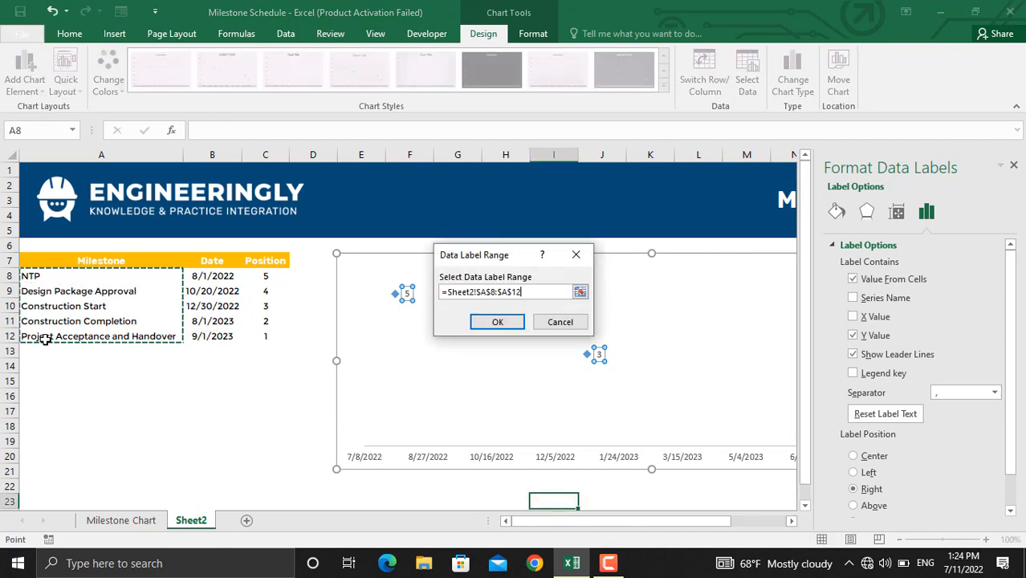
pyautogui.click(497, 322)
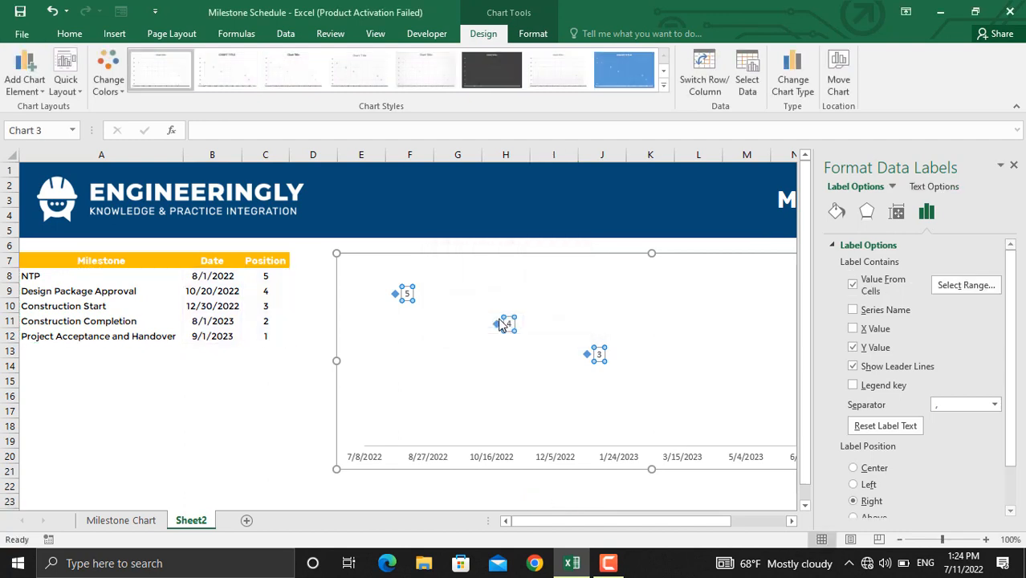
pyautogui.click(853, 347)
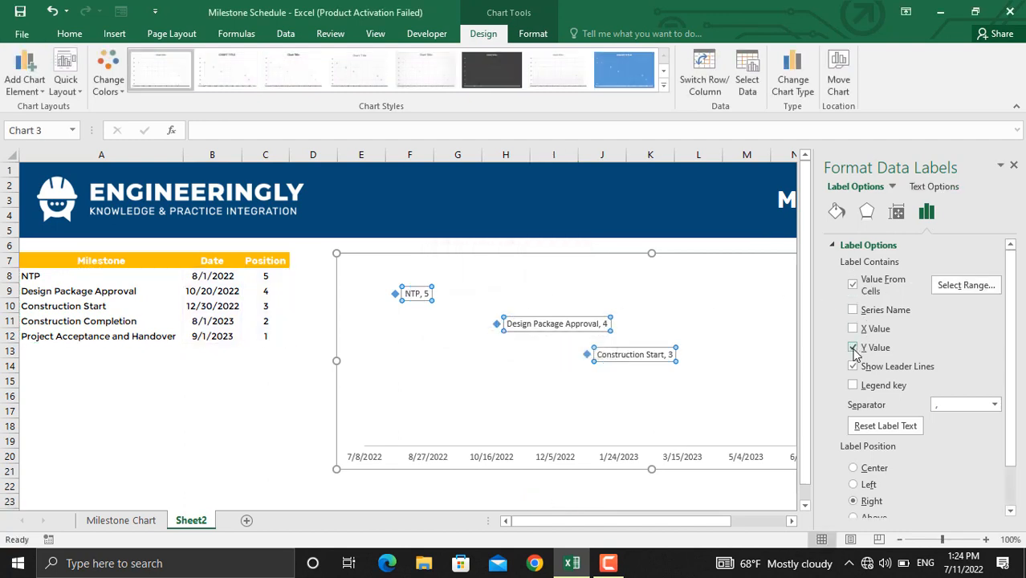
pyautogui.click(853, 347)
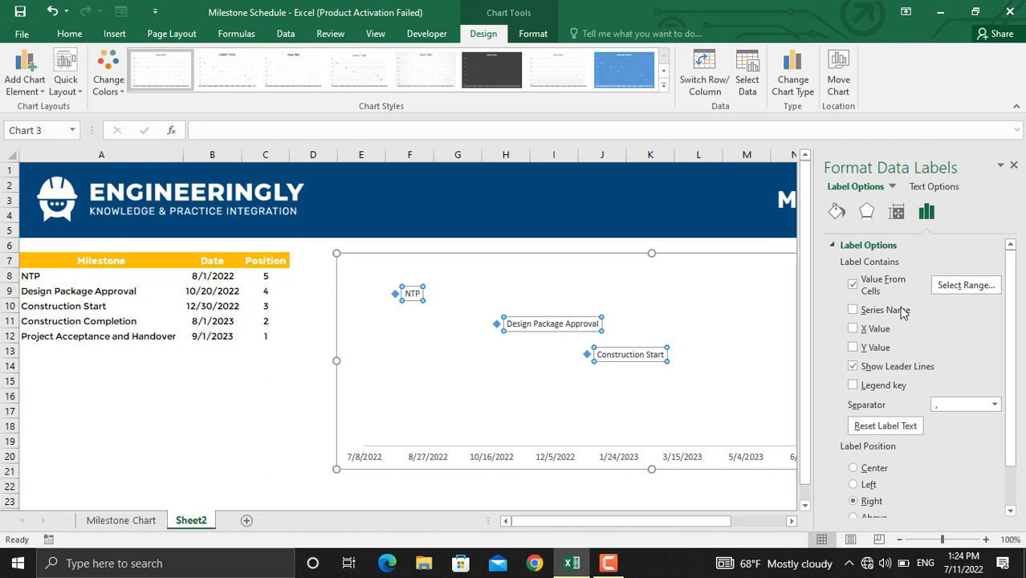
pyautogui.click(1014, 164)
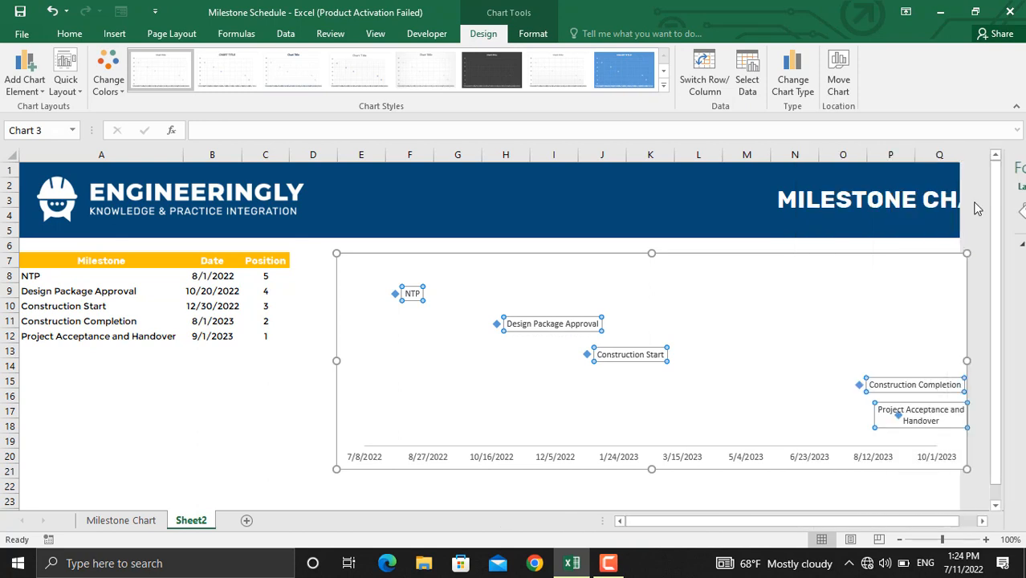
# Deselect the chart and select the NTP date cell B8 for editing.
pyautogui.click(843, 485)
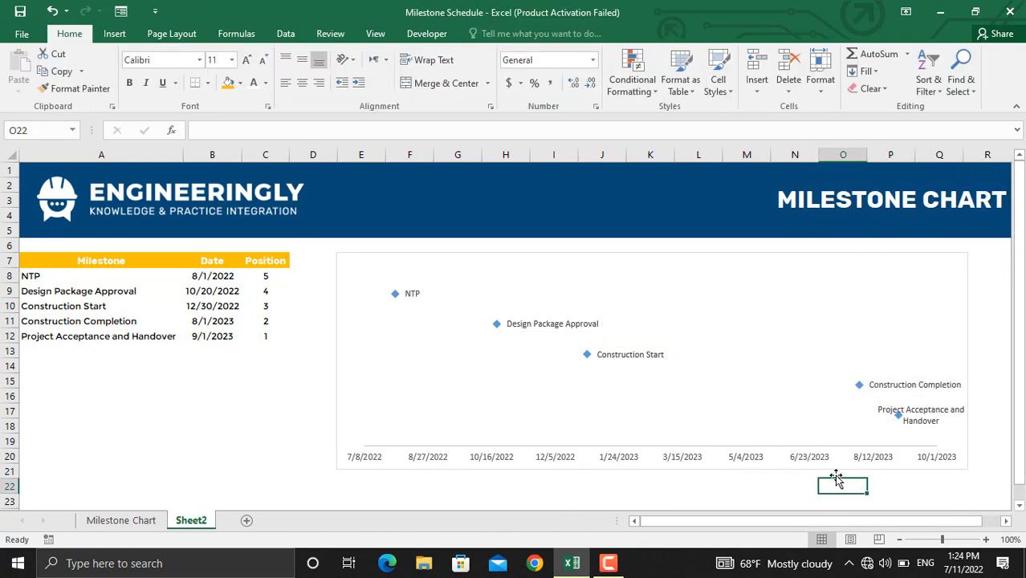
pyautogui.click(212, 275)
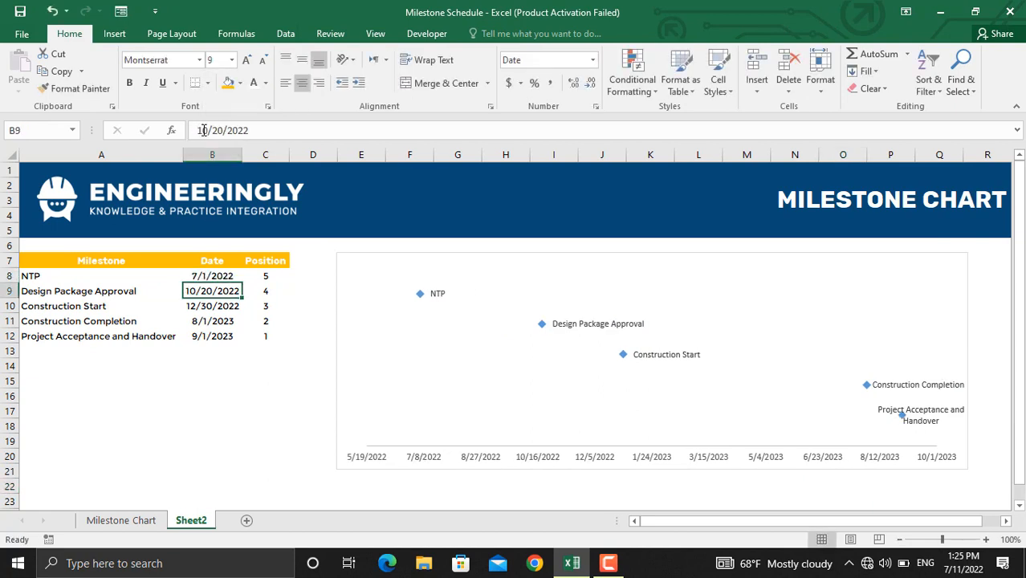
pyautogui.moveTo(439, 327)
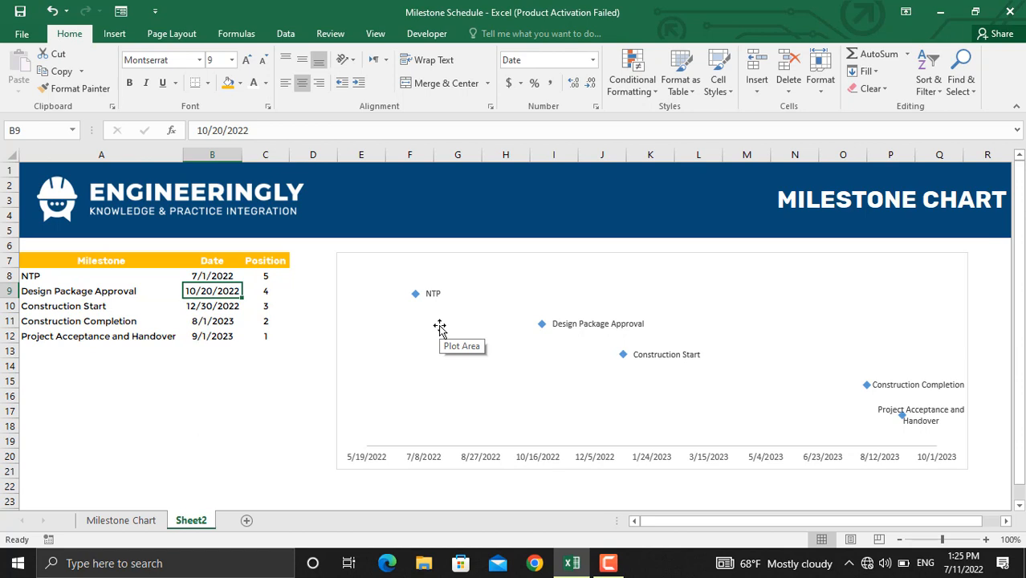
pyautogui.moveTo(439, 330)
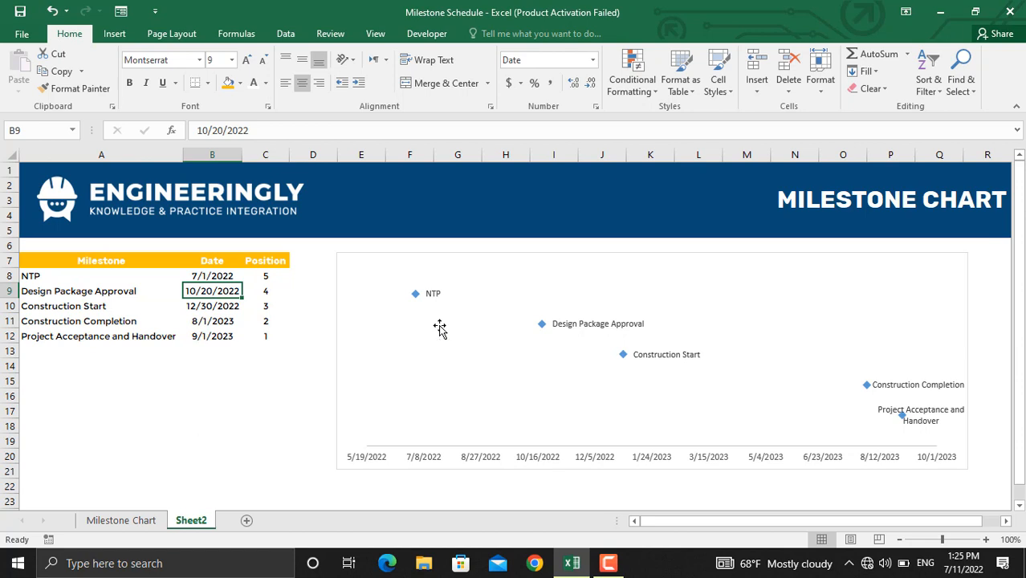